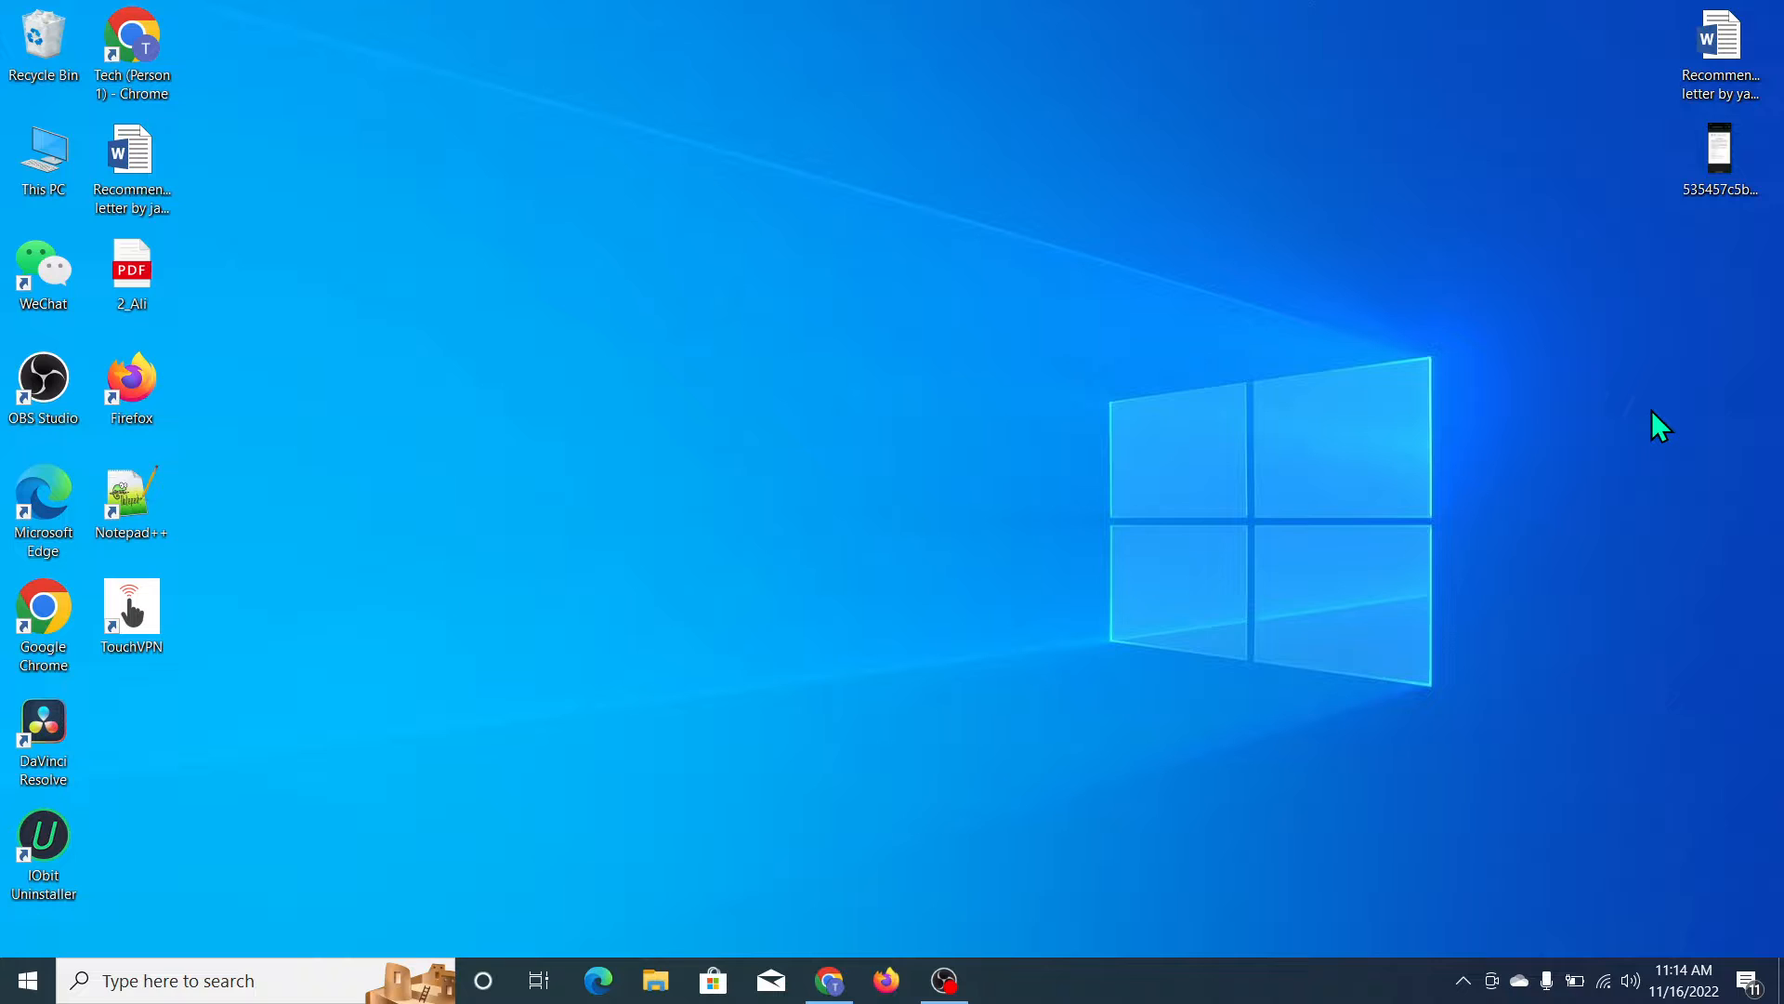
mouse_move(610, 293)
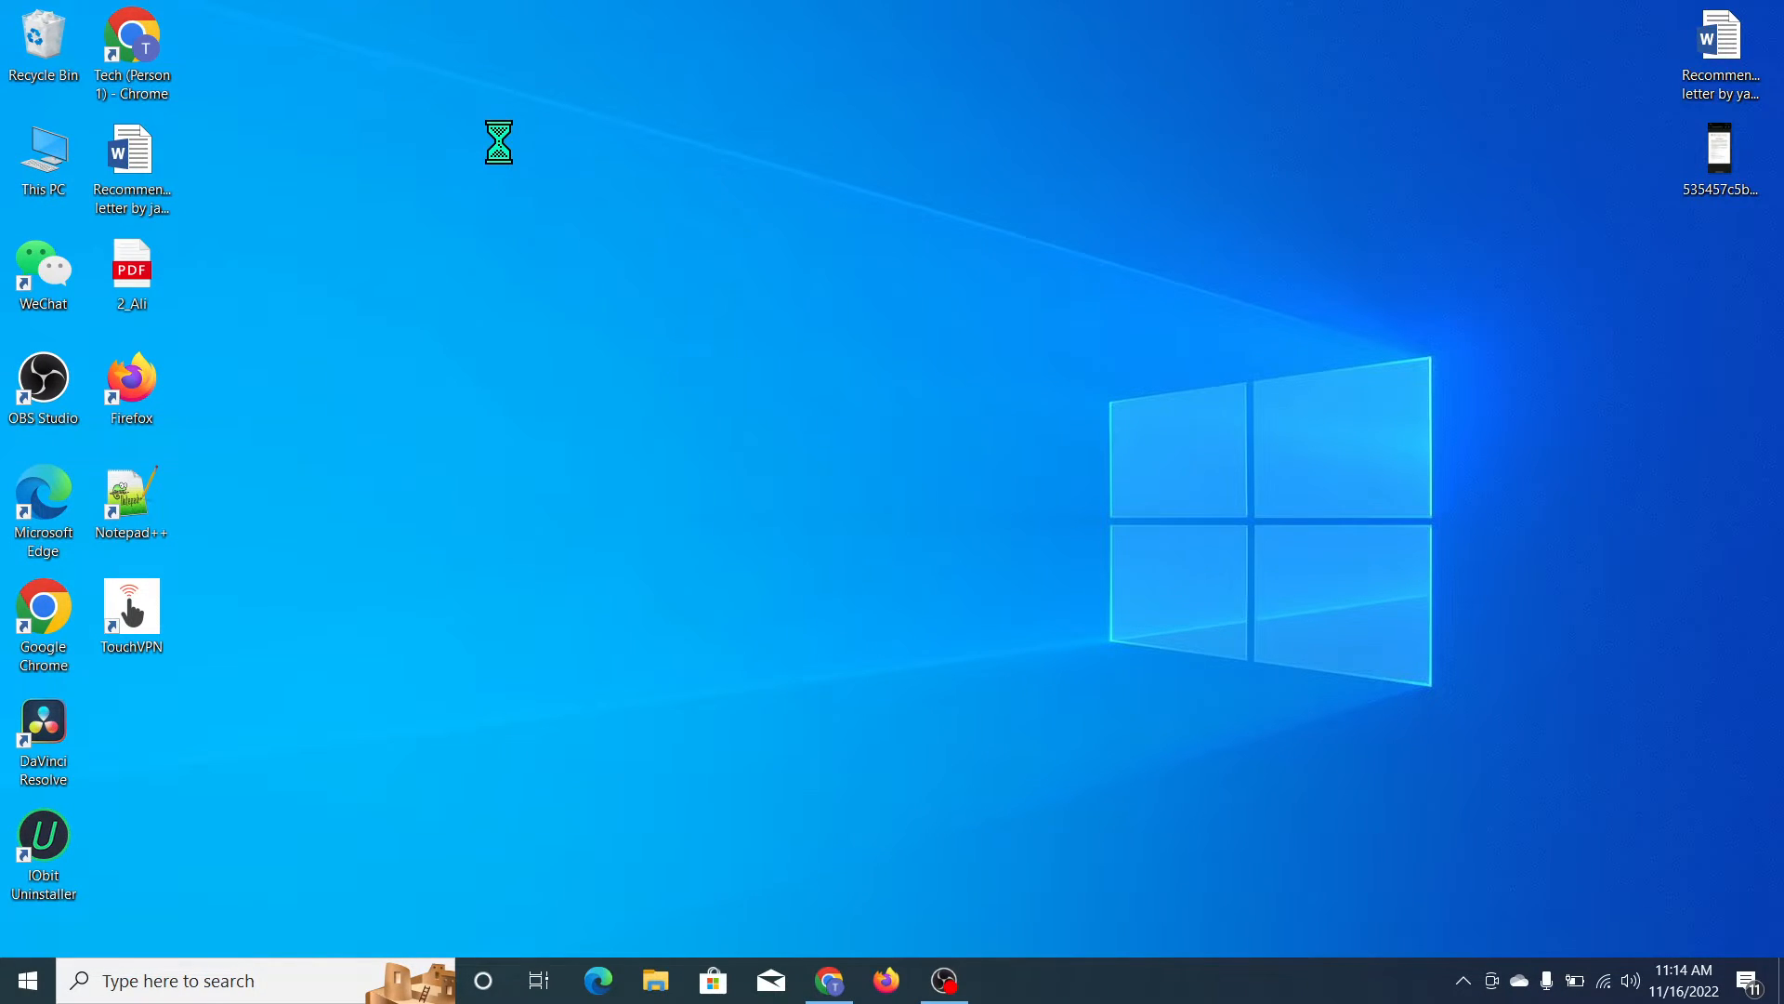
mouse_move(714, 411)
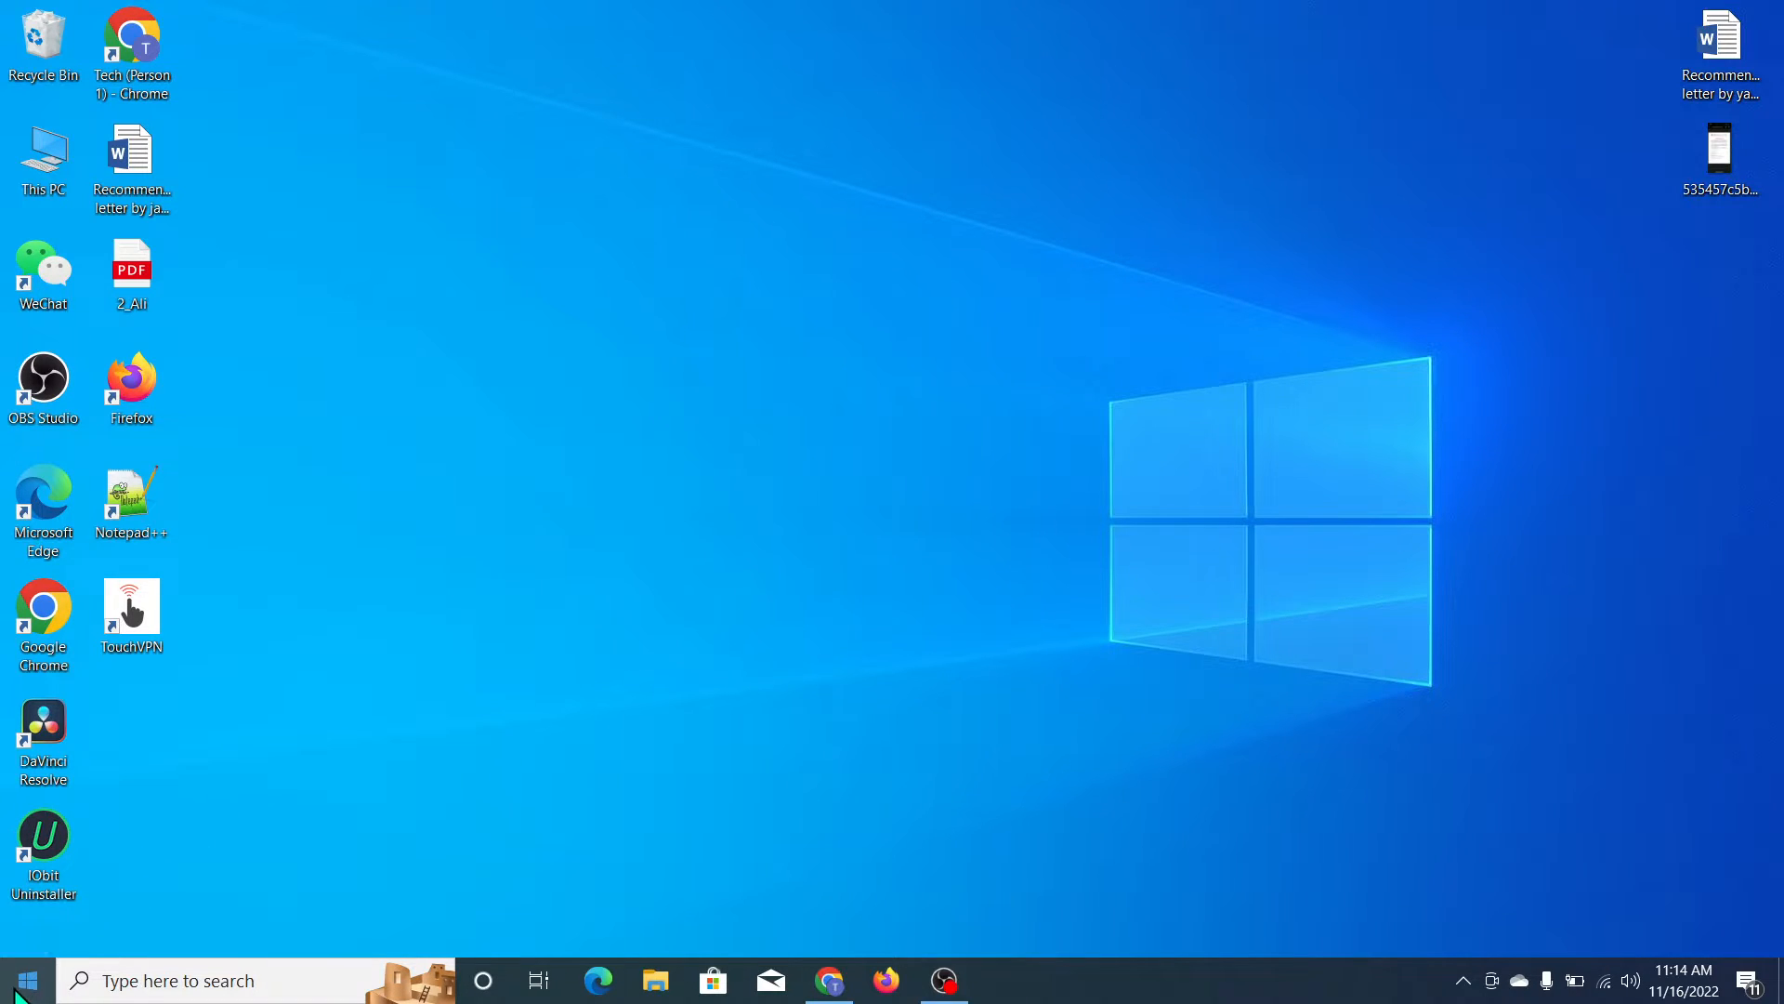
Launch the Settings app from the Start menu
left_click(22, 980)
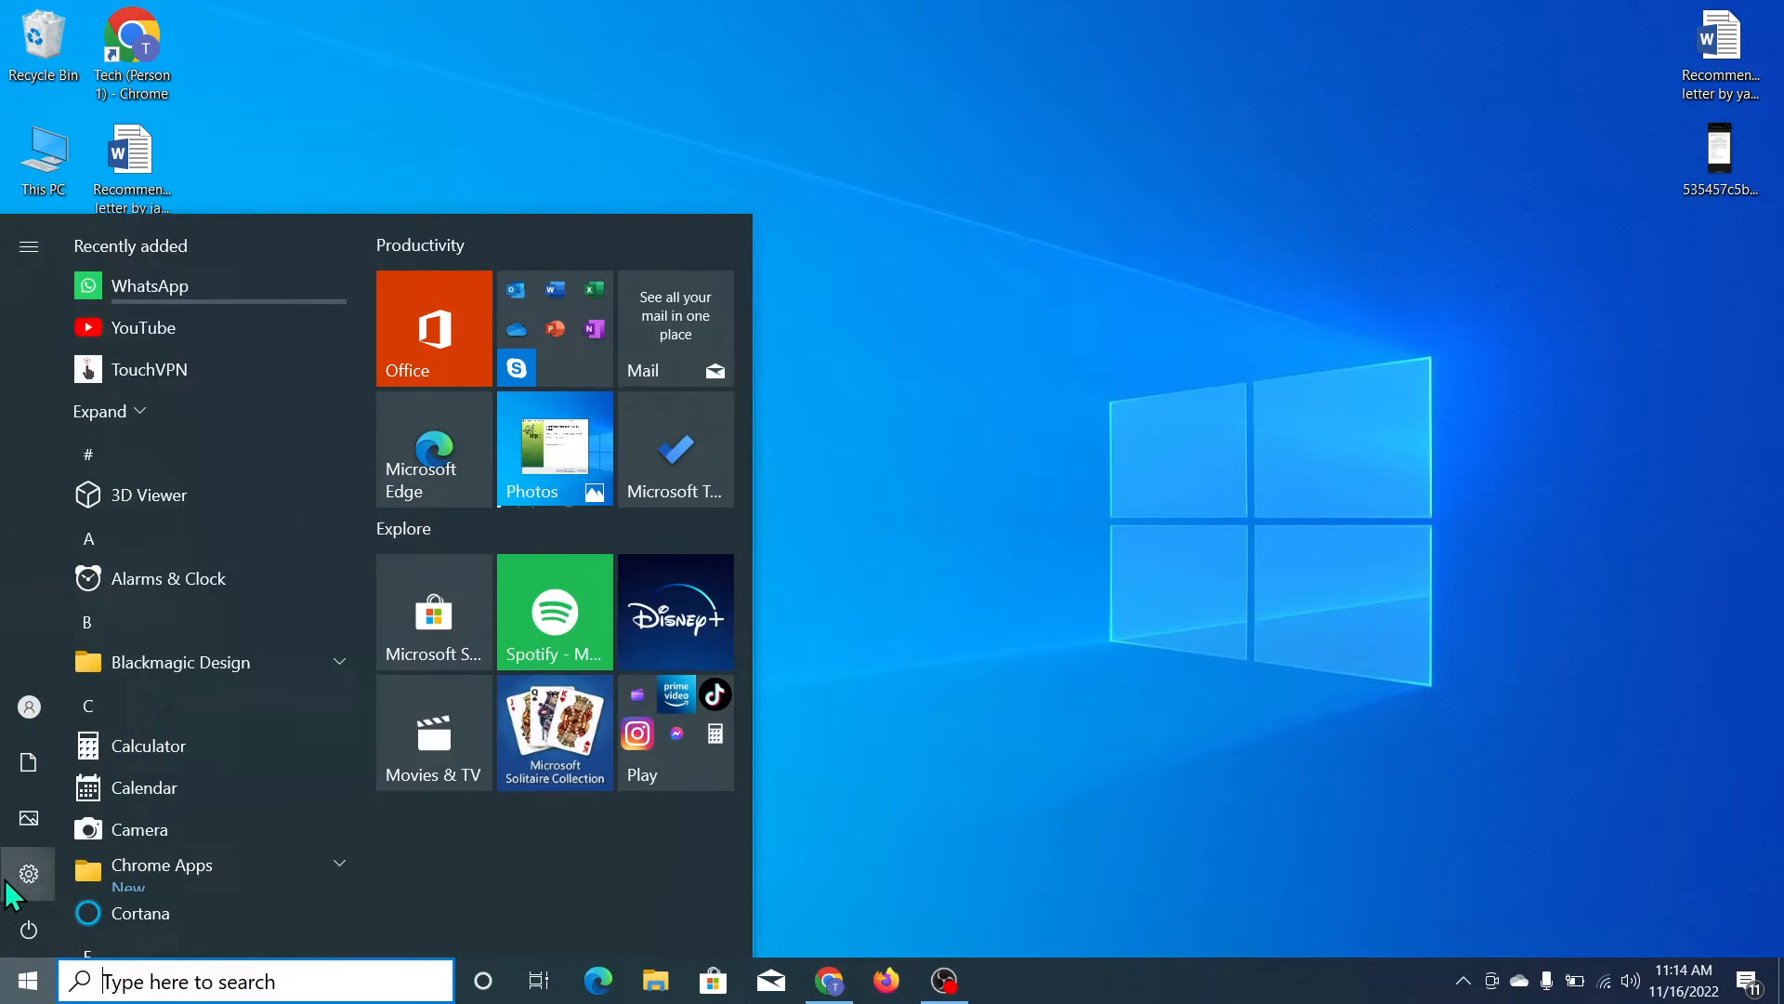
left_click(29, 873)
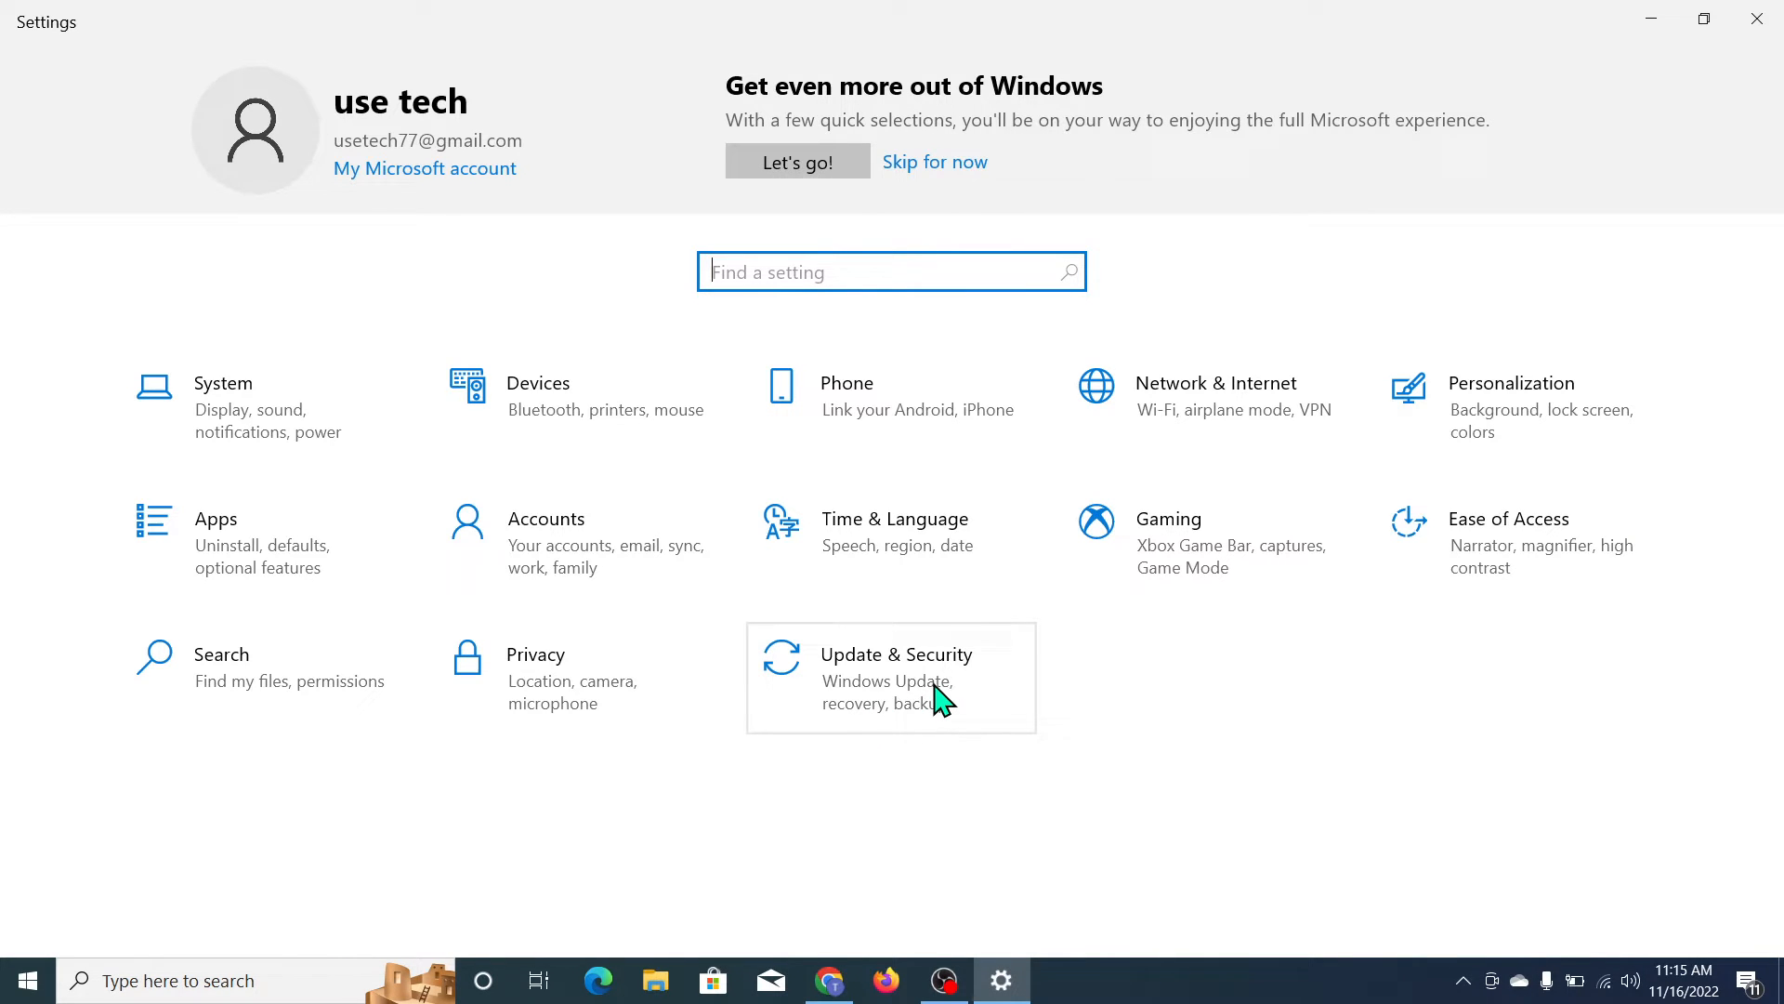
Go to the Update & Security category from the Settings home page
left_click(894, 677)
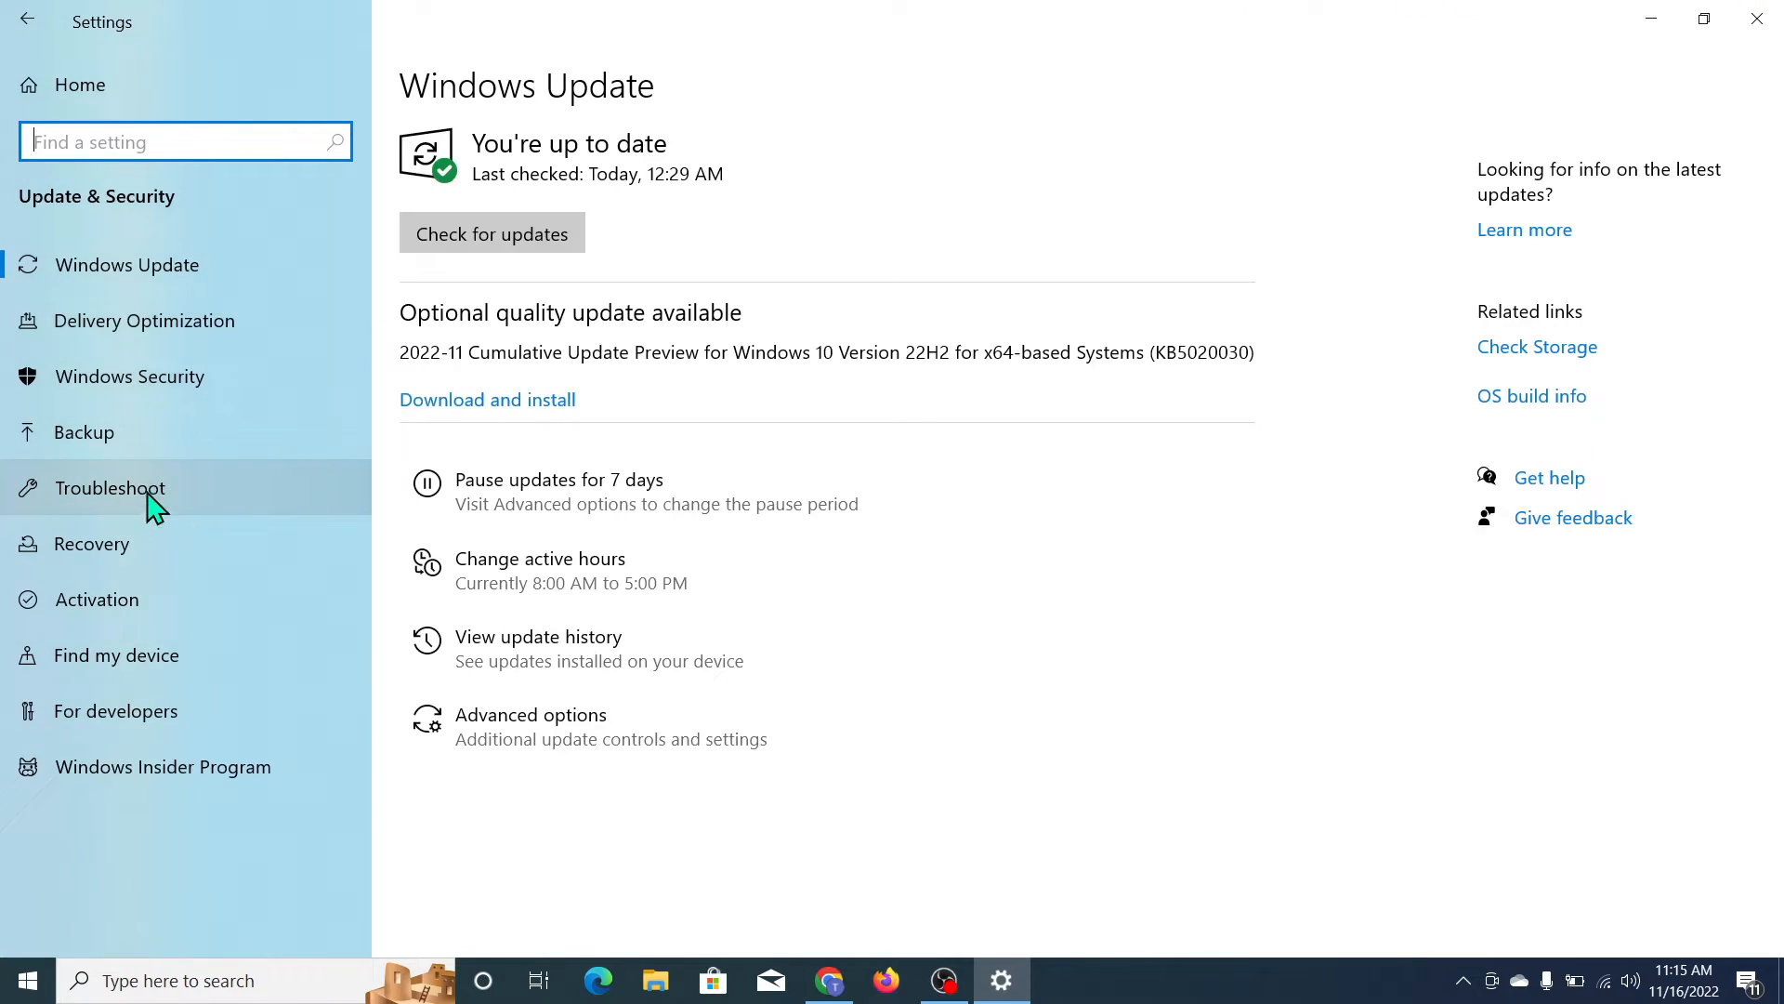
mouse_move(113, 654)
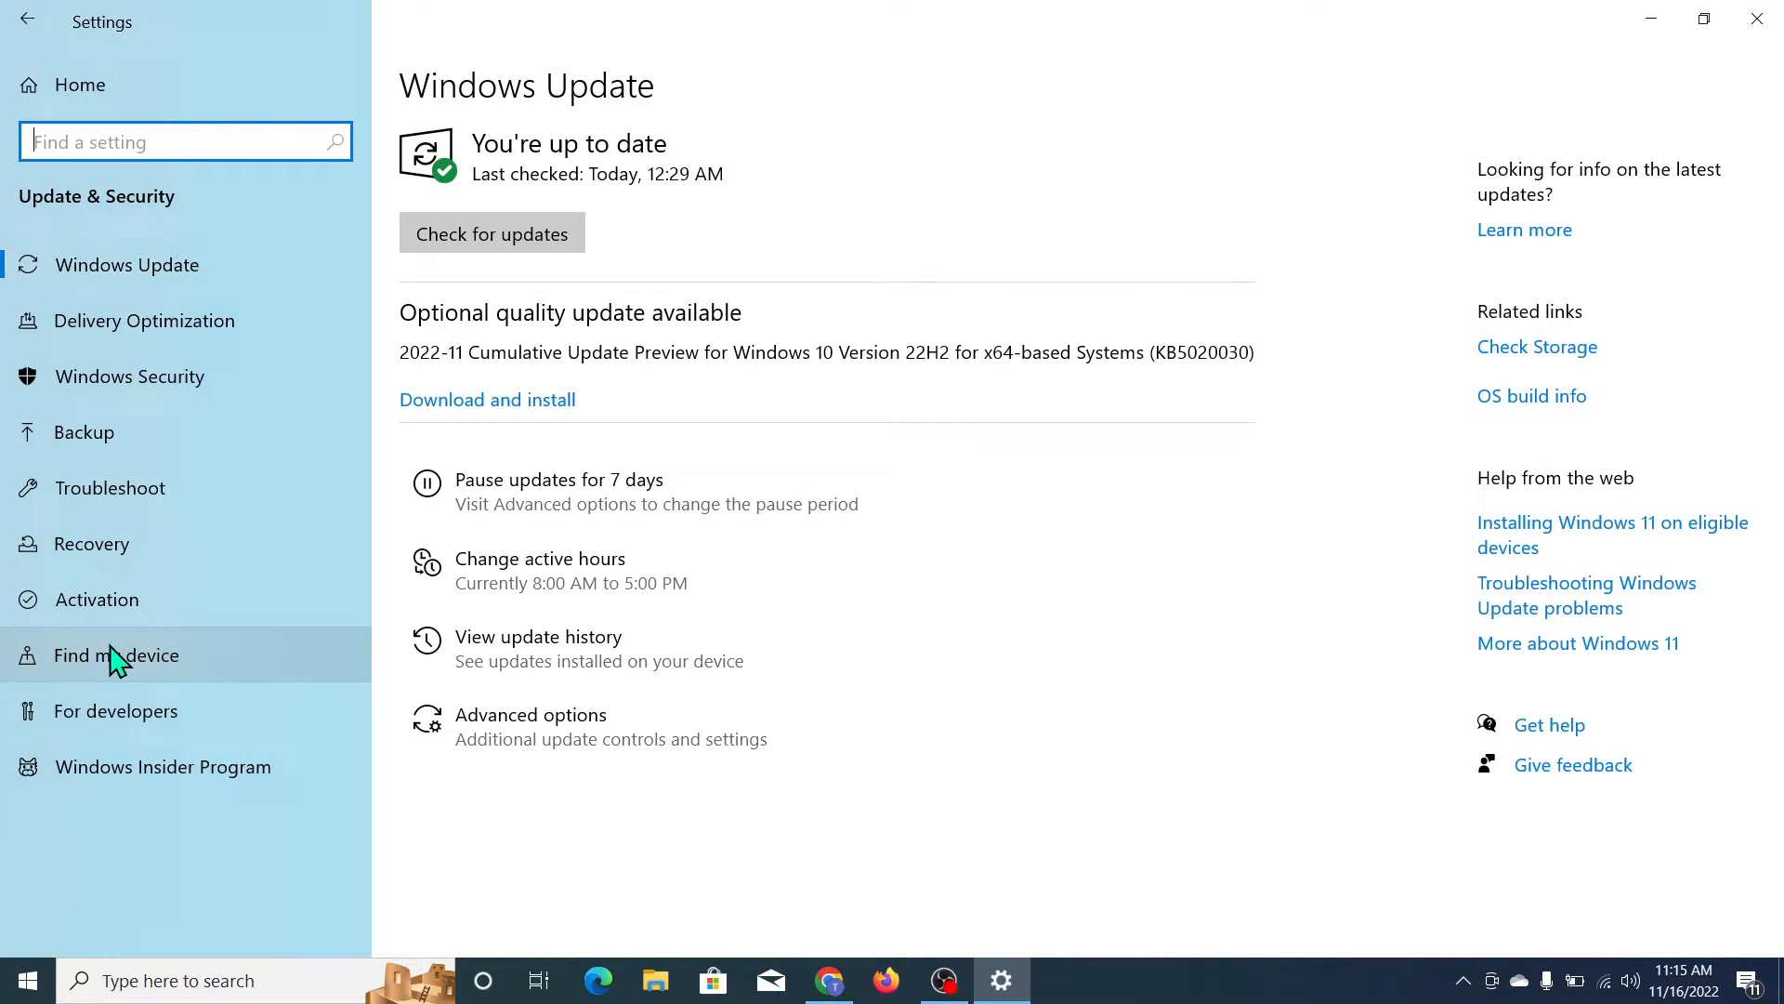
mouse_move(186, 679)
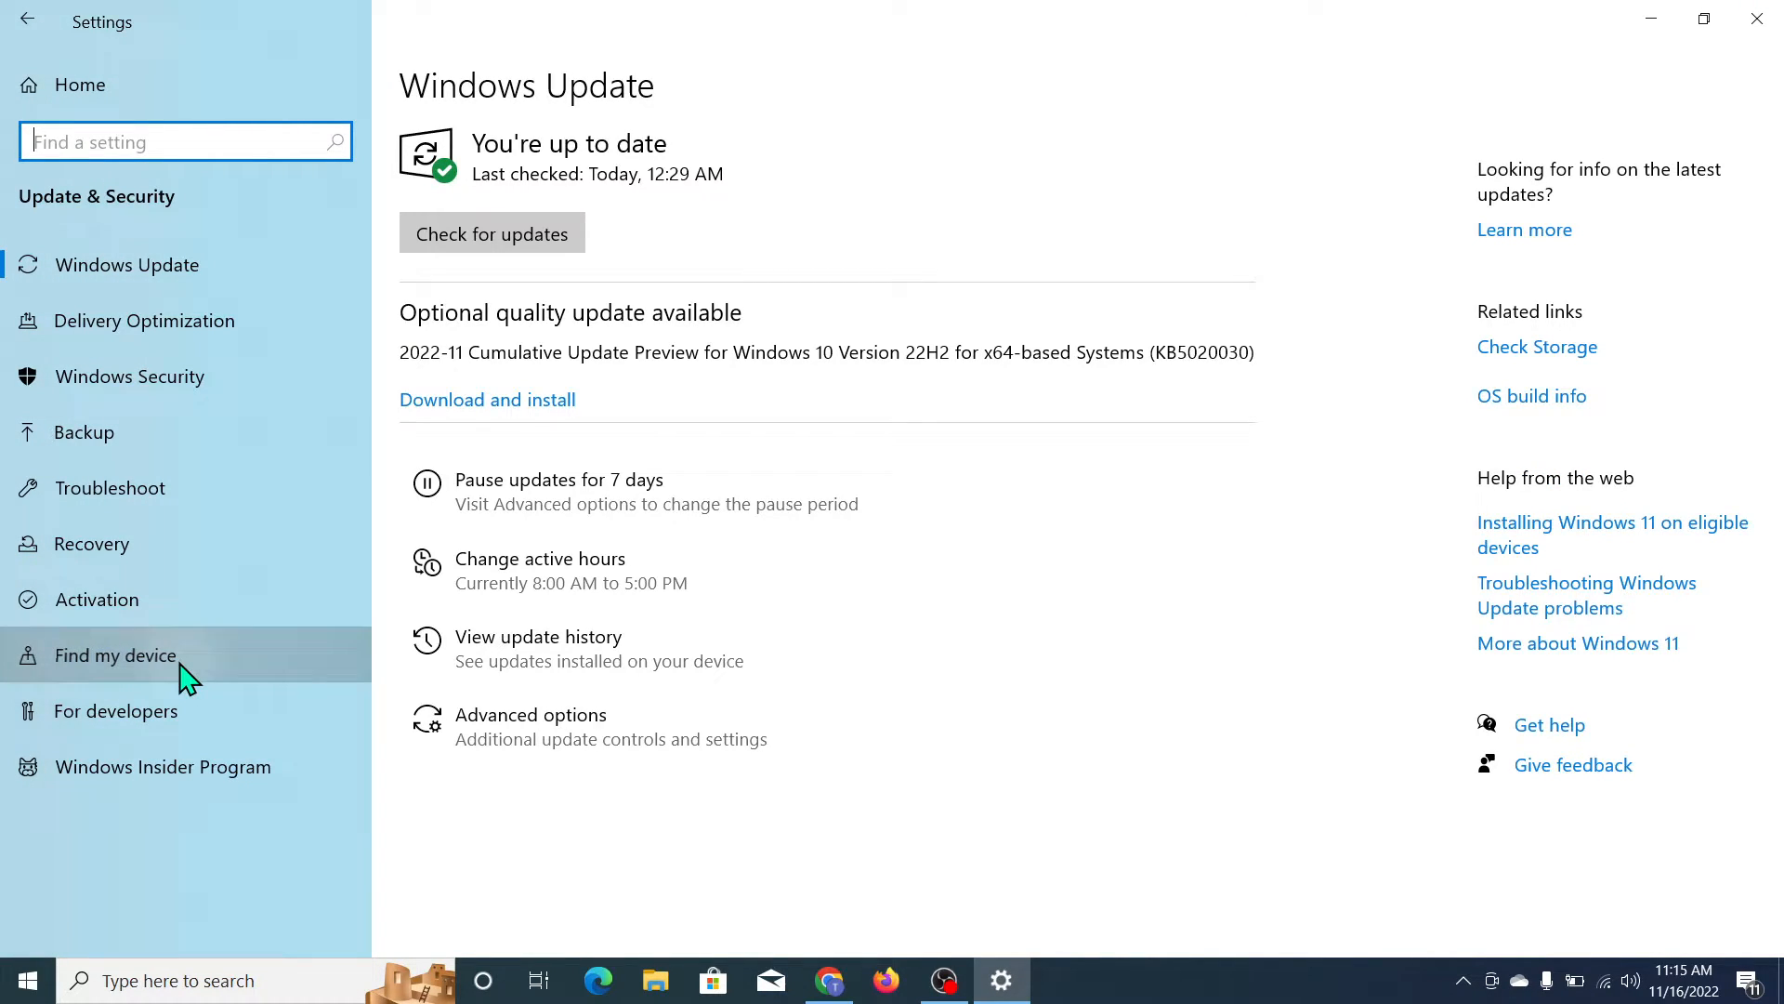
Switch Find my device from OFF to ON on the Find my device page
left_click(114, 654)
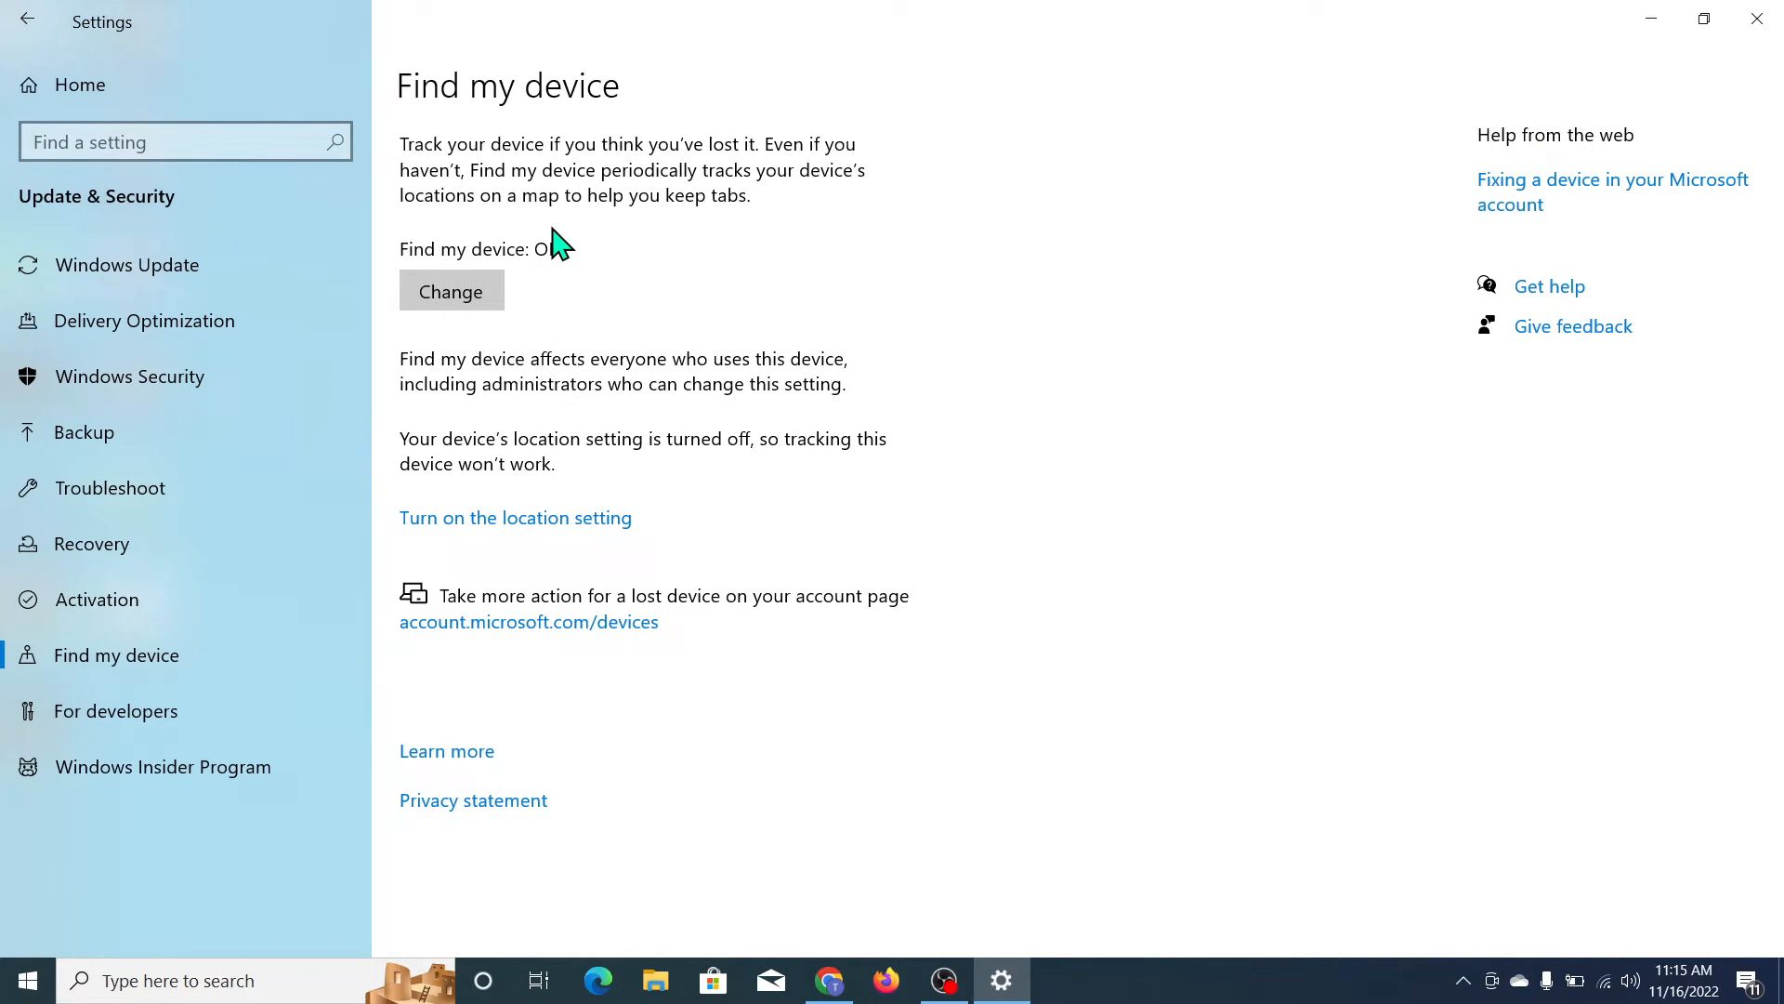
mouse_move(451, 299)
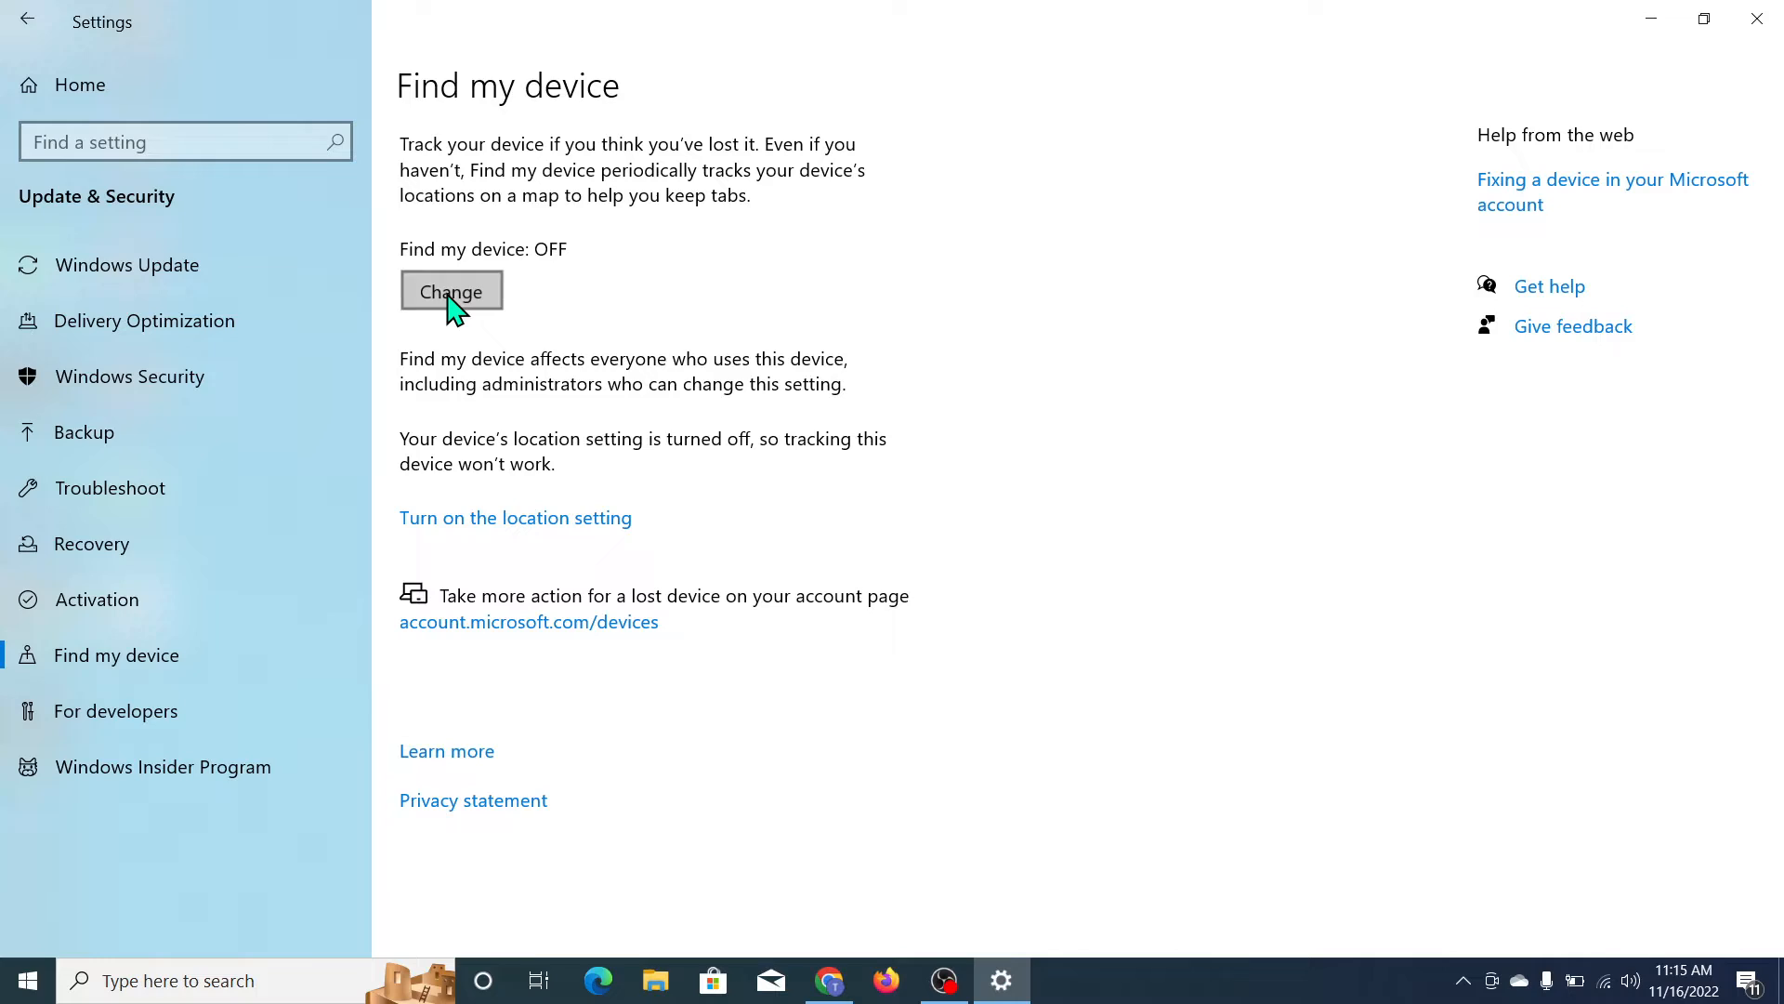
left_click(451, 290)
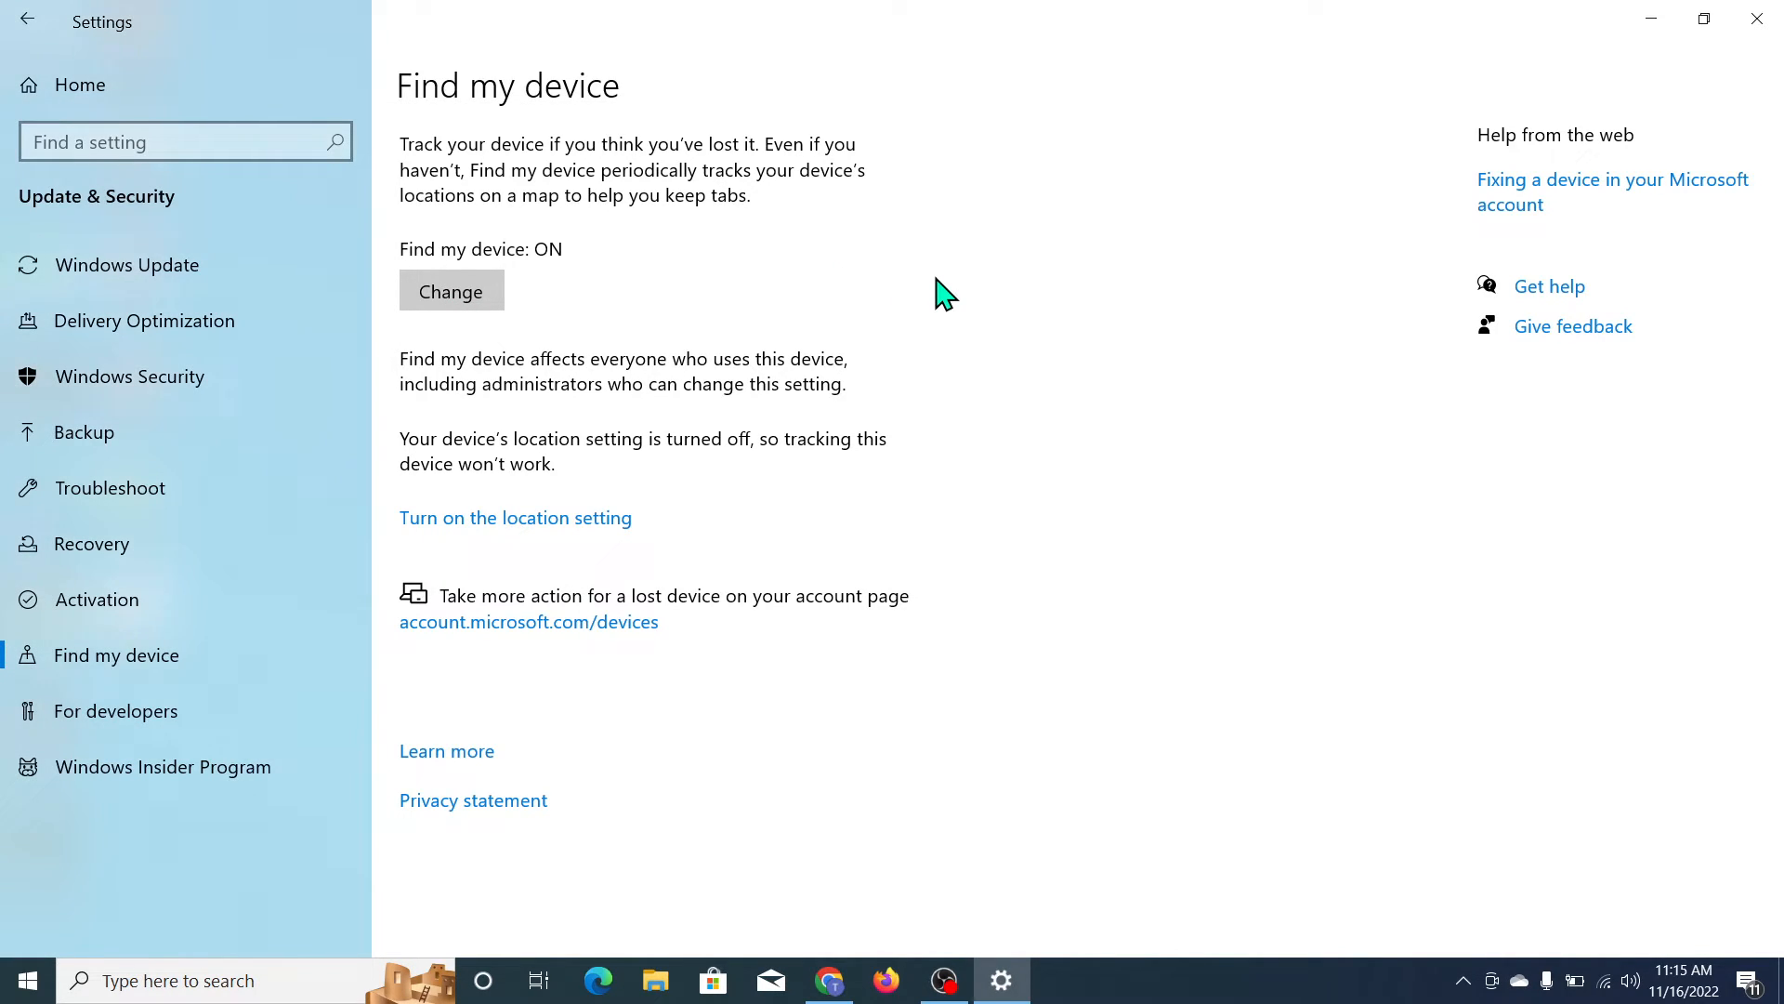
mouse_move(715, 305)
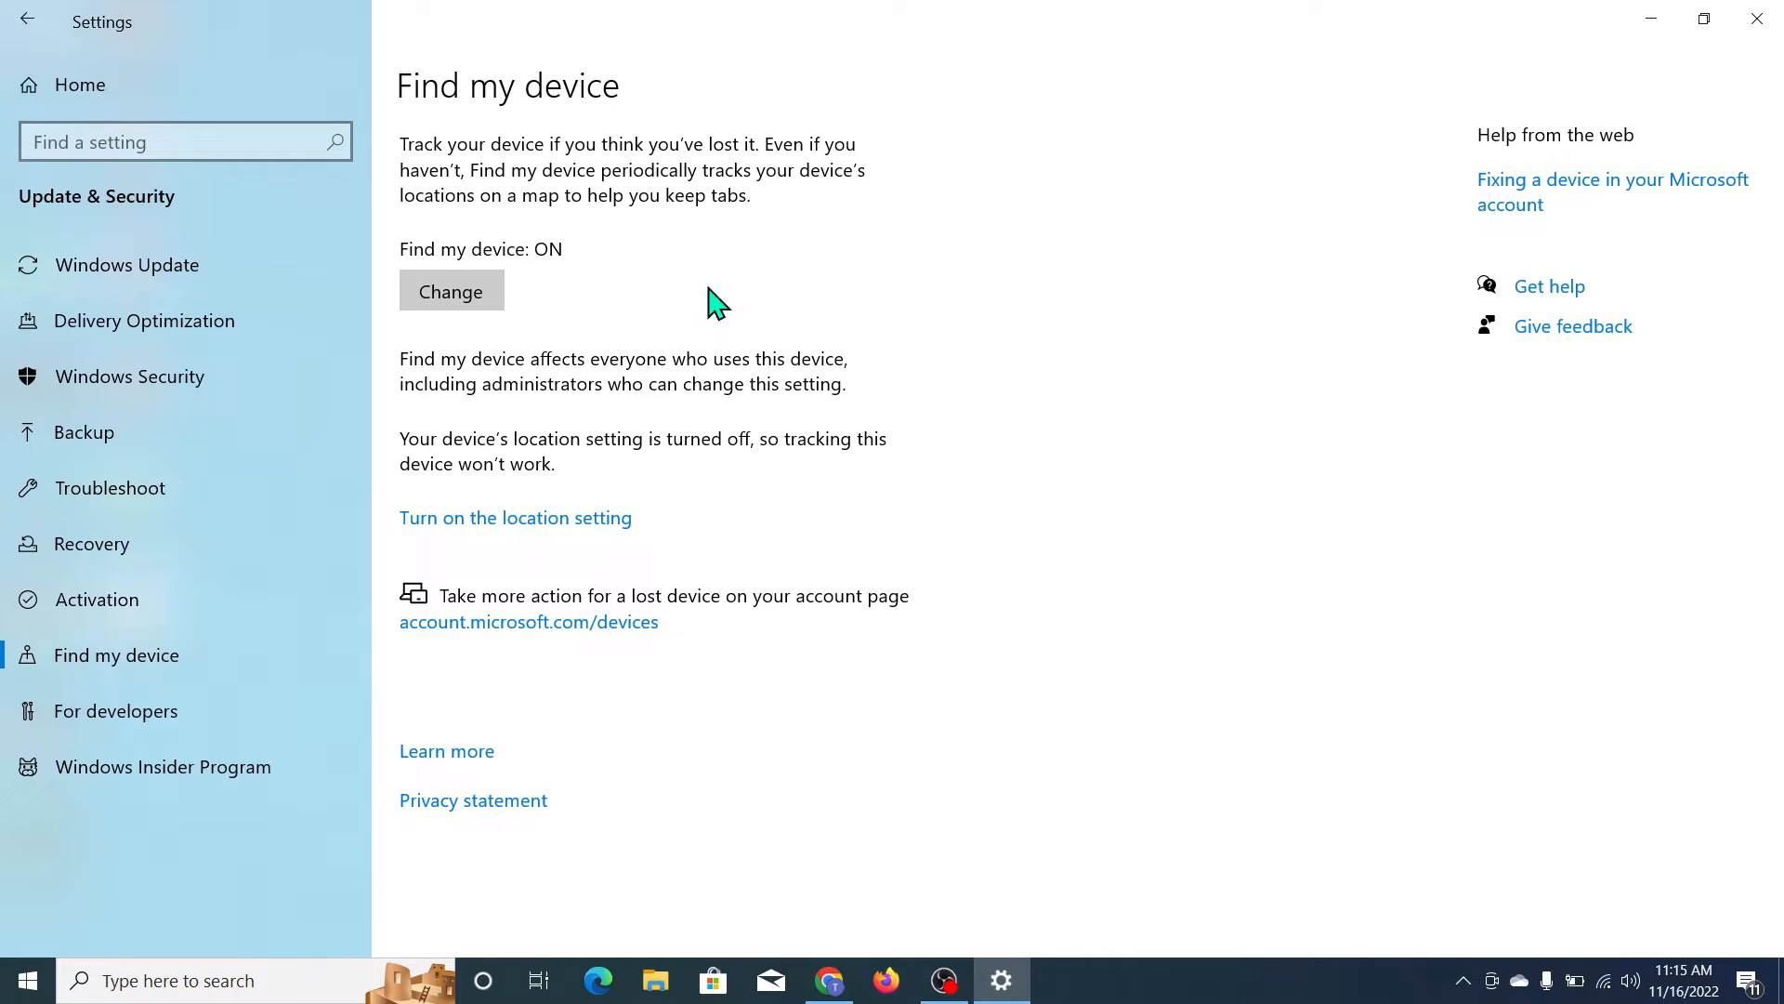
mouse_move(751, 404)
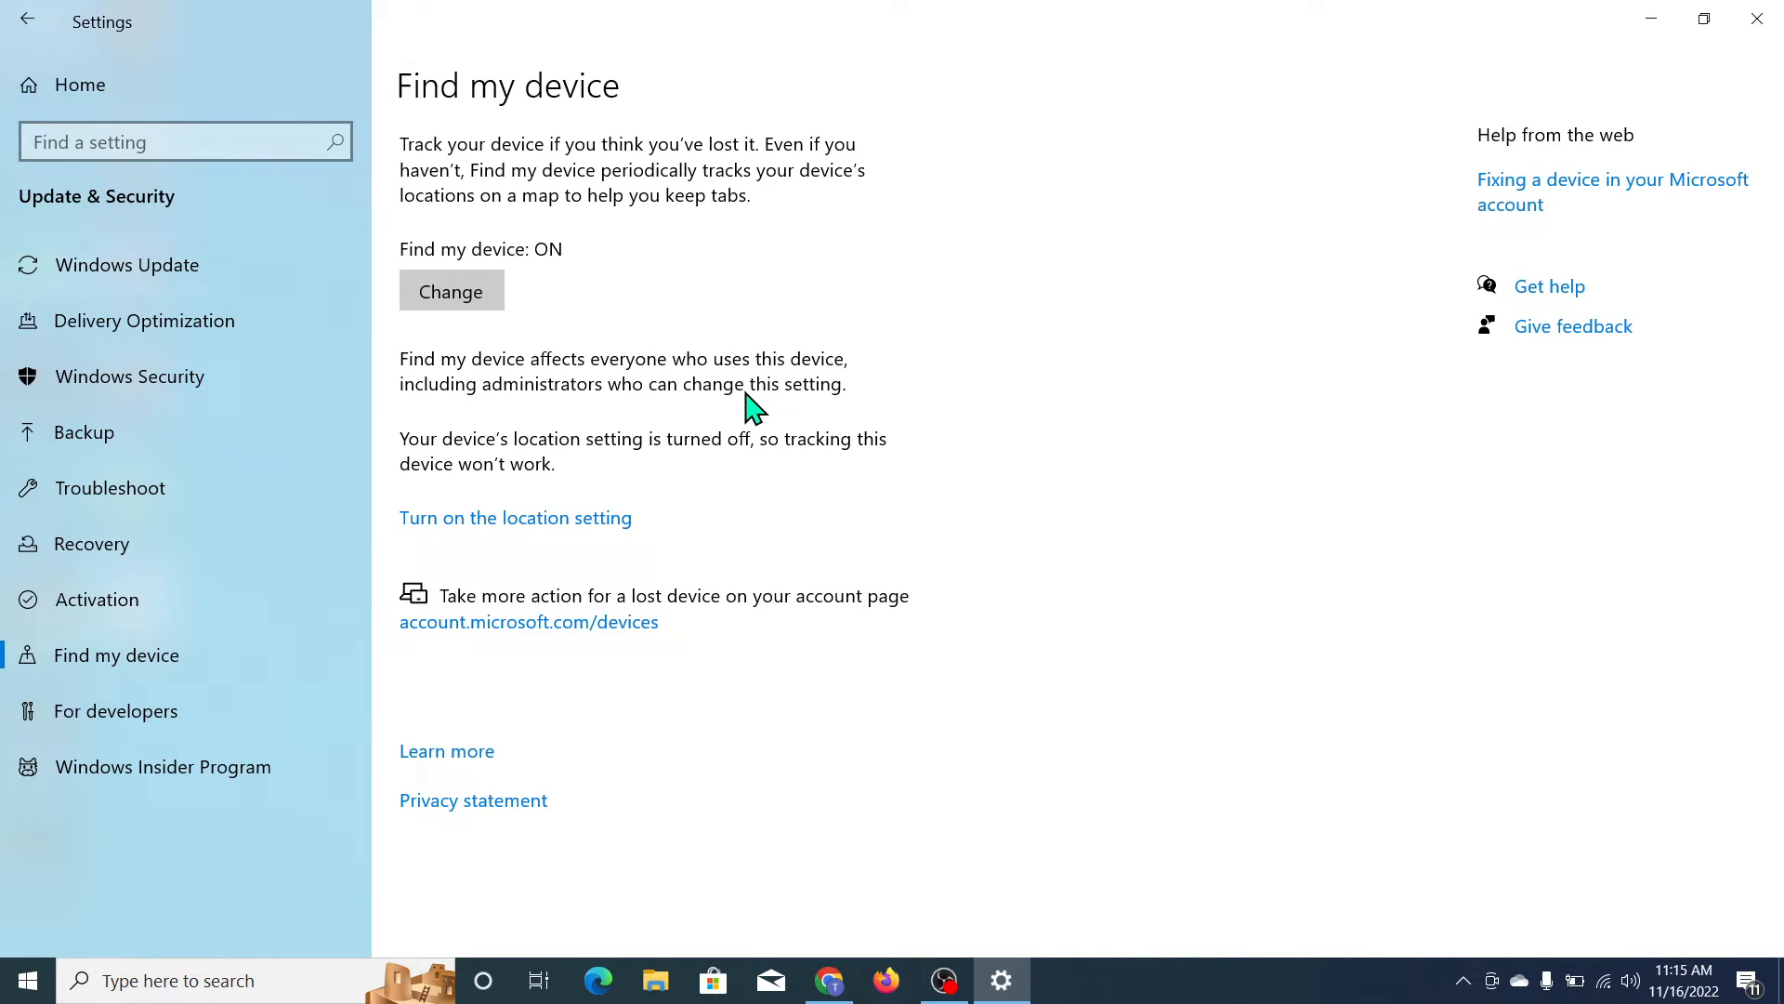